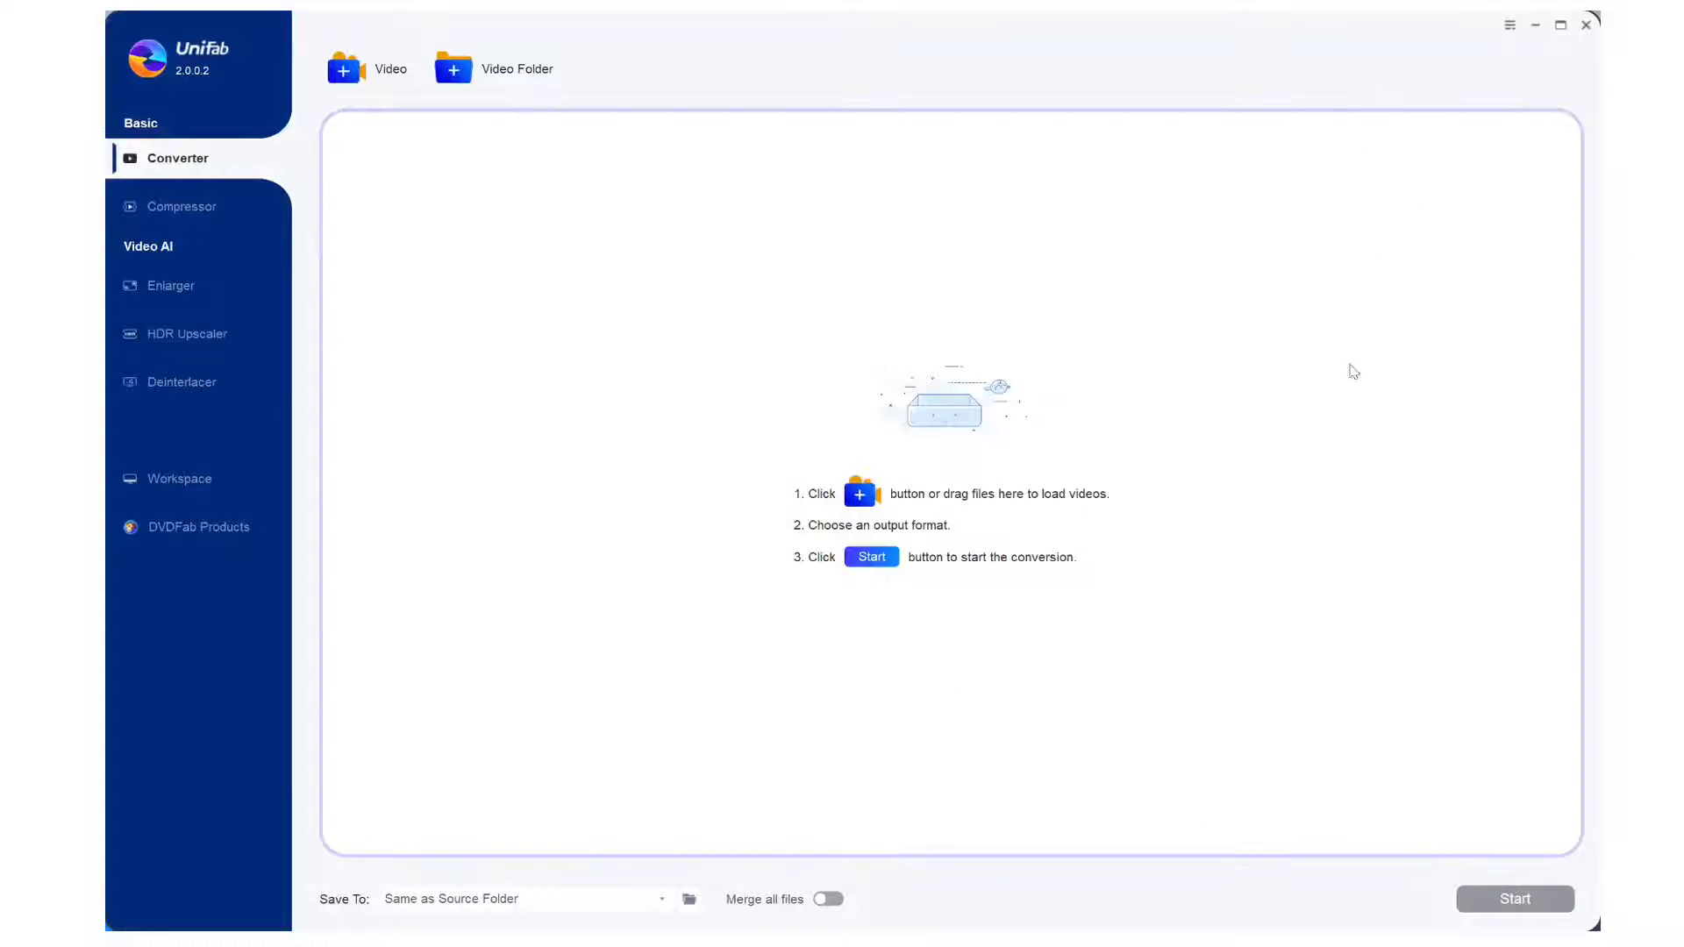
# Step: Add the Good Witch S03E08 MPG episode as a video to convert
pyautogui.click(344, 69)
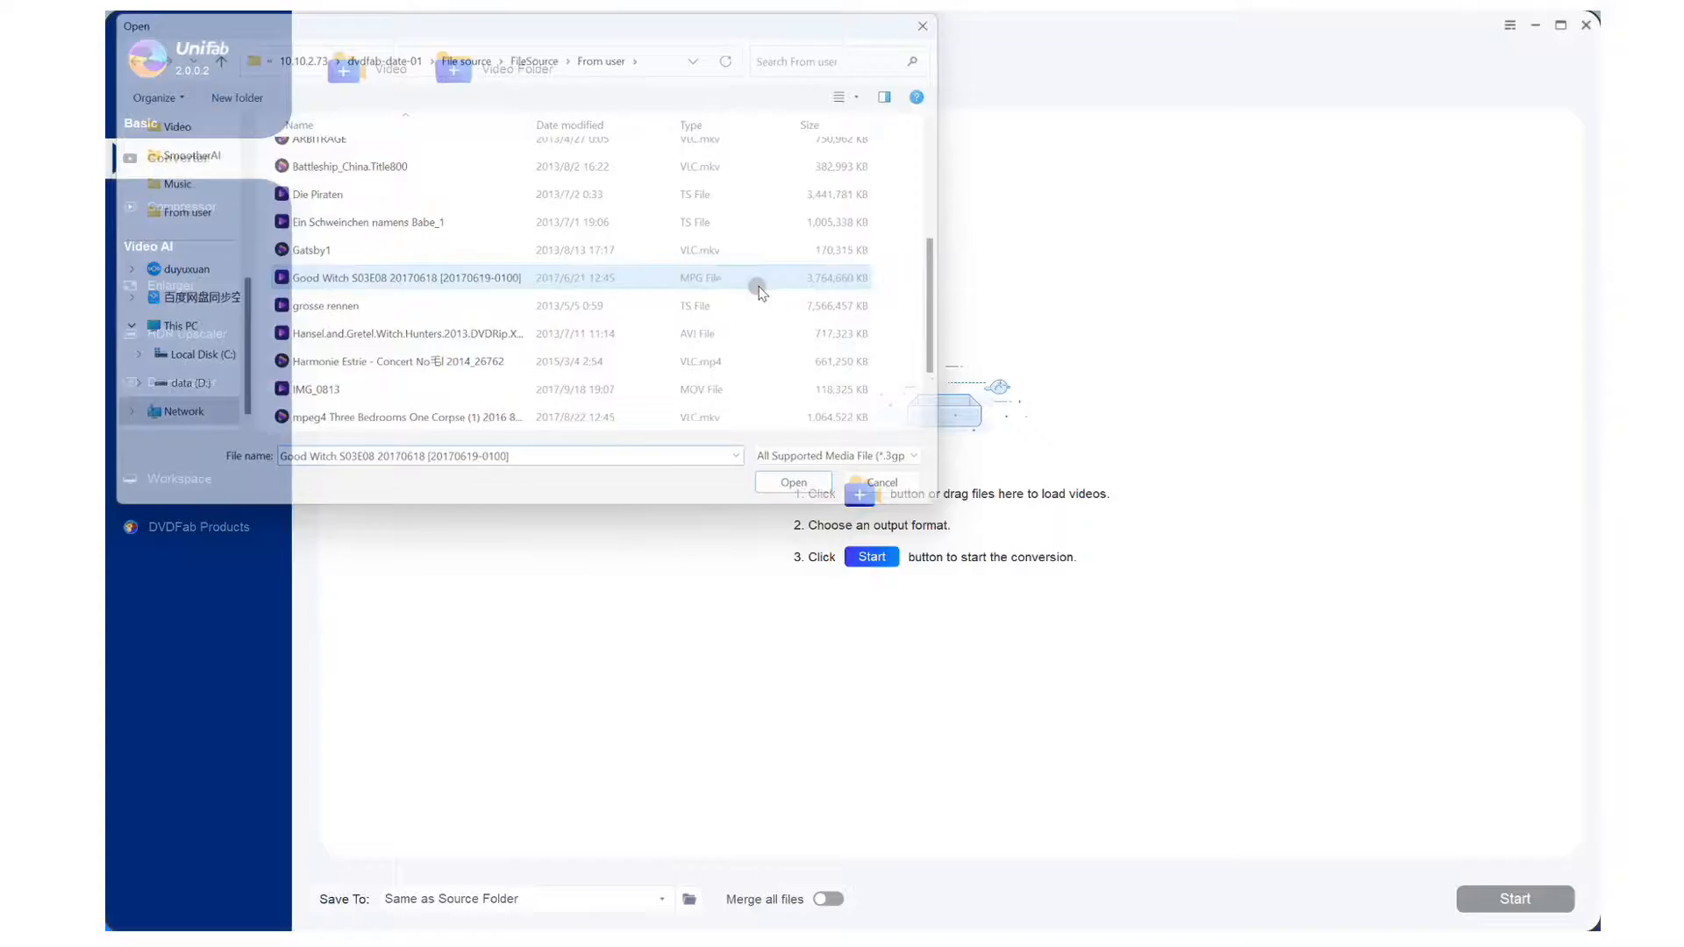
pyautogui.click(793, 482)
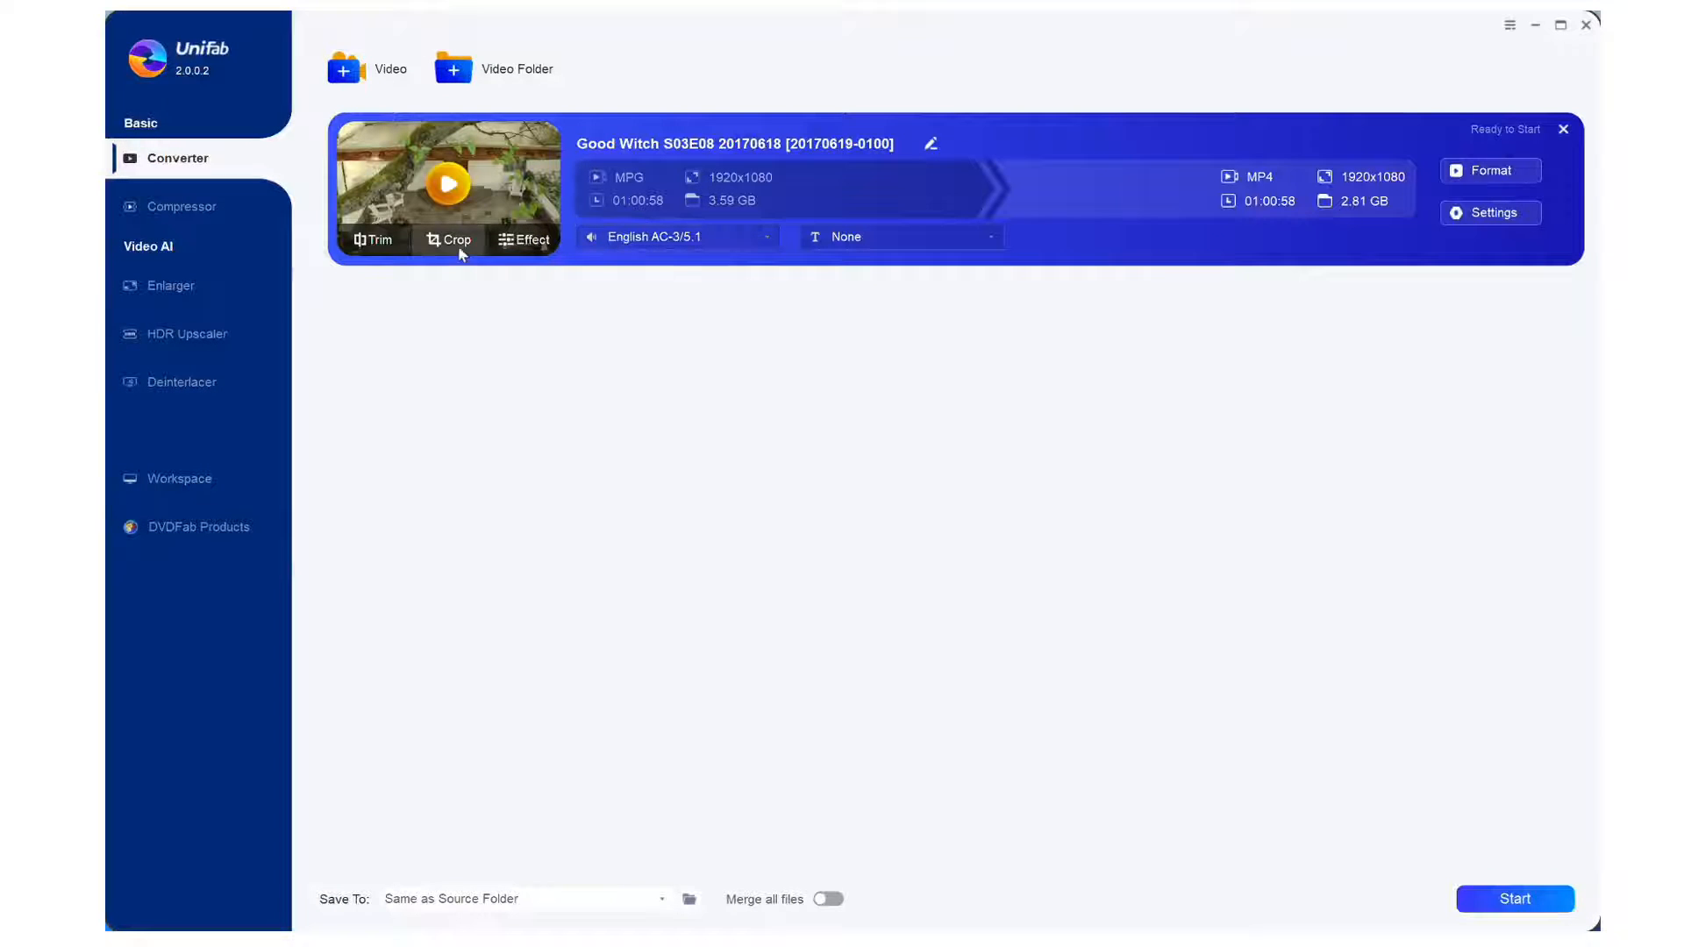
# Step: Select the MP4 4K UHD 2160p (3840x2160) output profile and review its conversion settings
pyautogui.click(1490, 169)
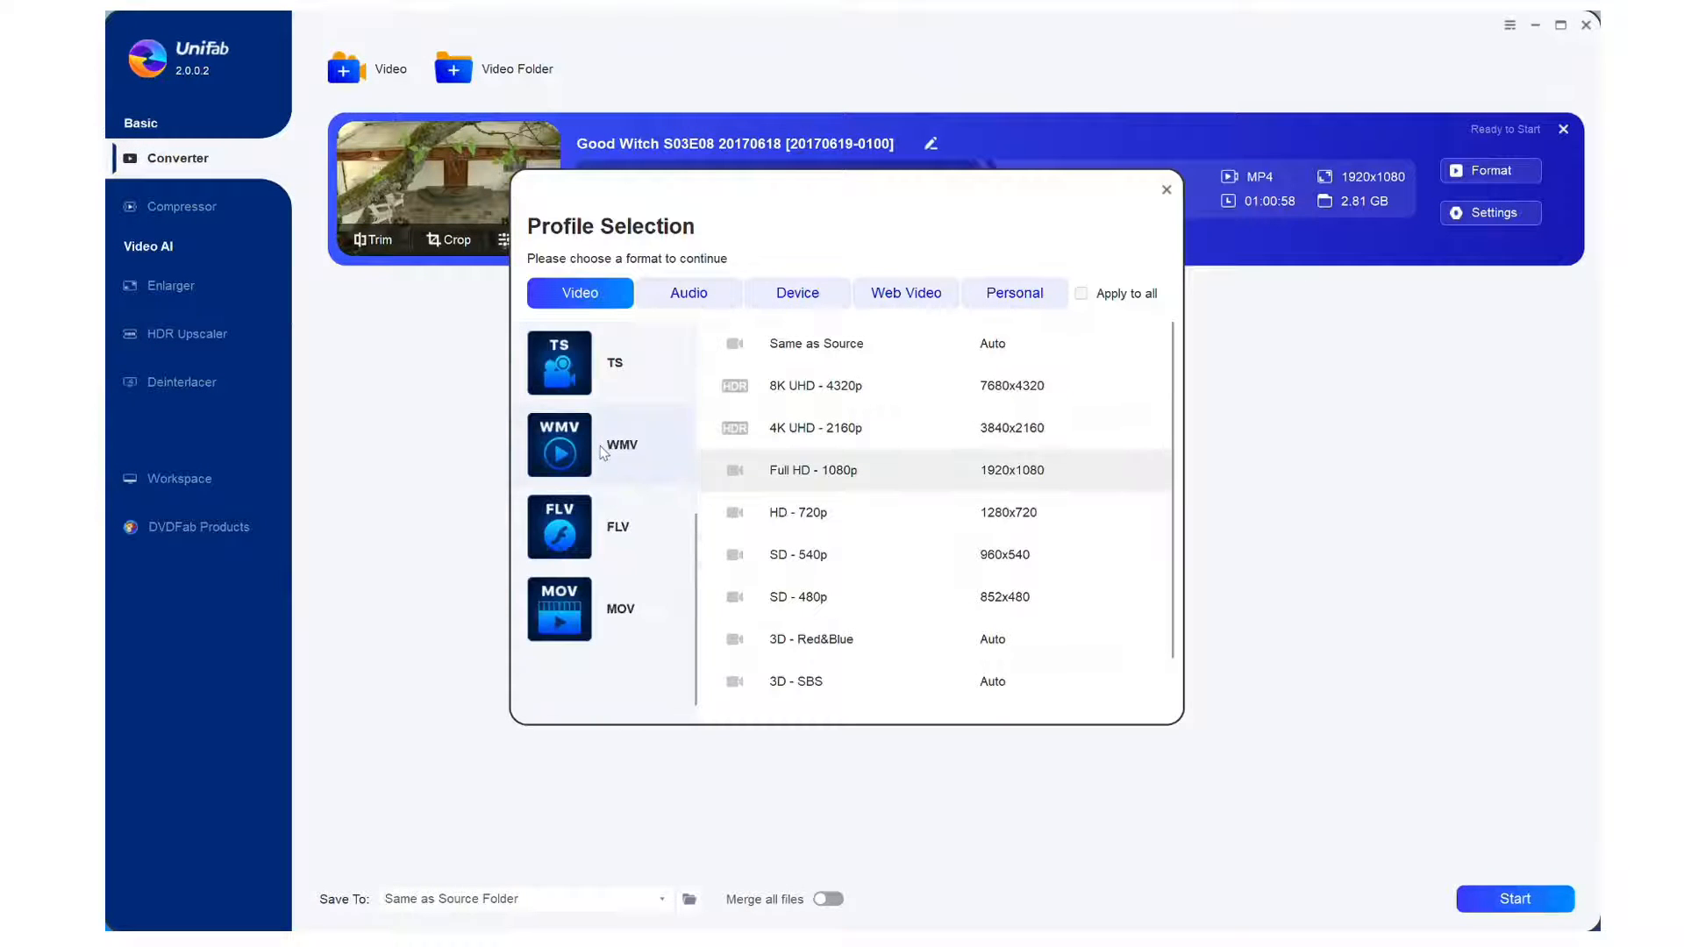
pyautogui.scroll(3)
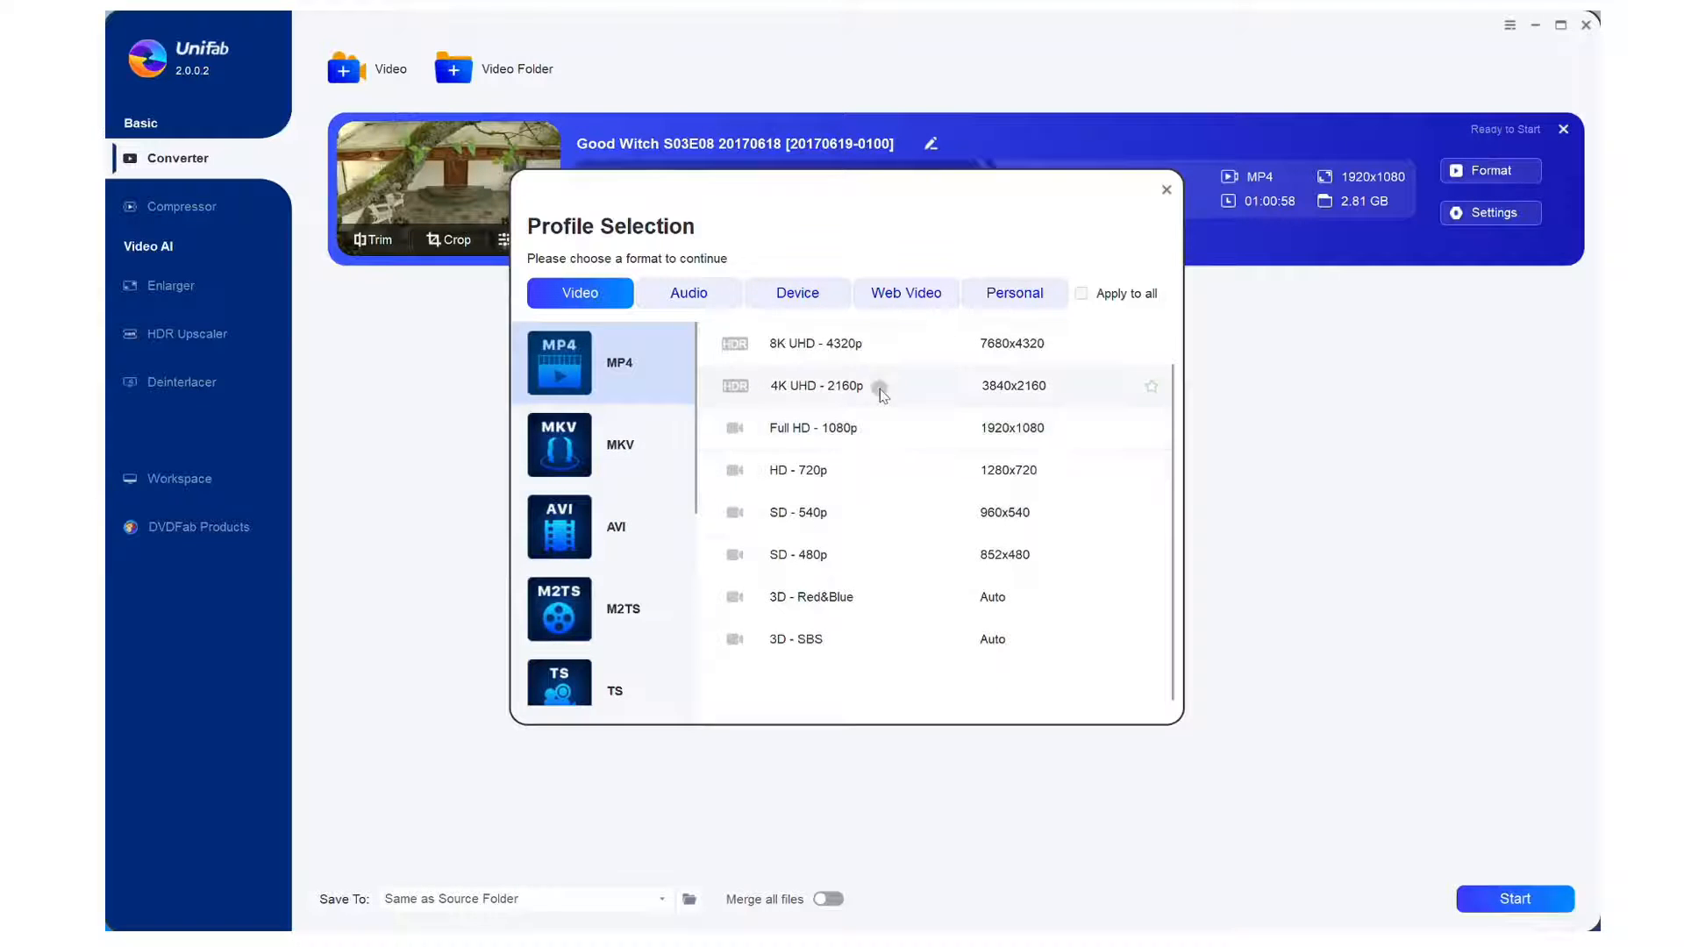
pyautogui.click(815, 386)
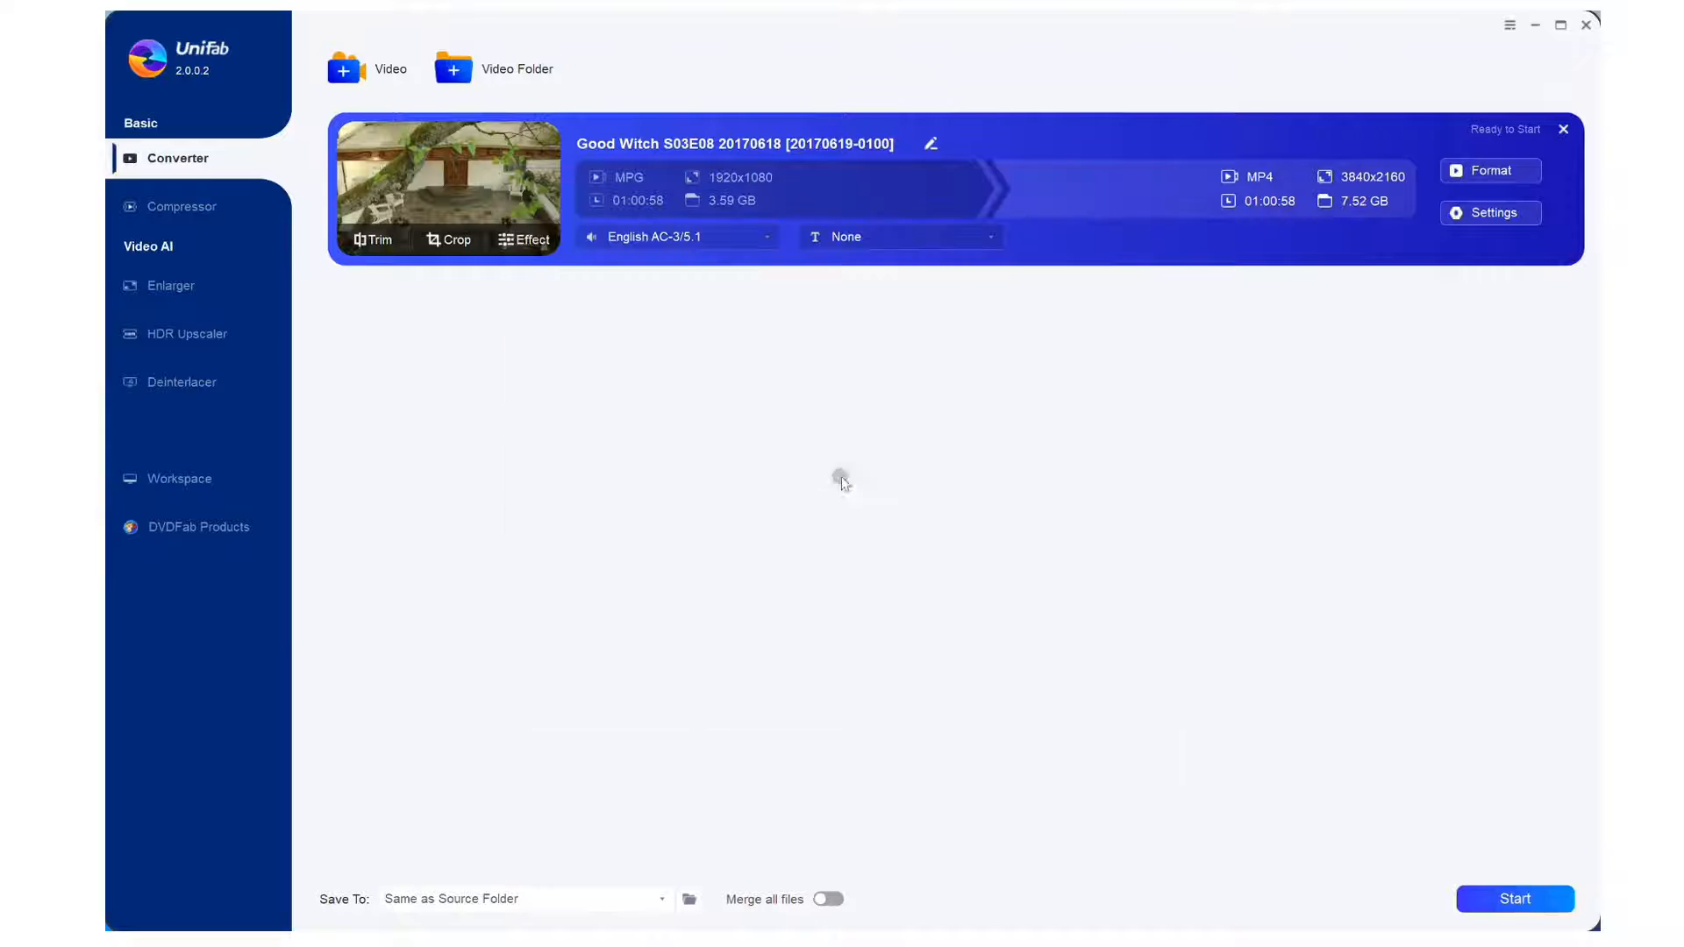
pyautogui.click(1491, 212)
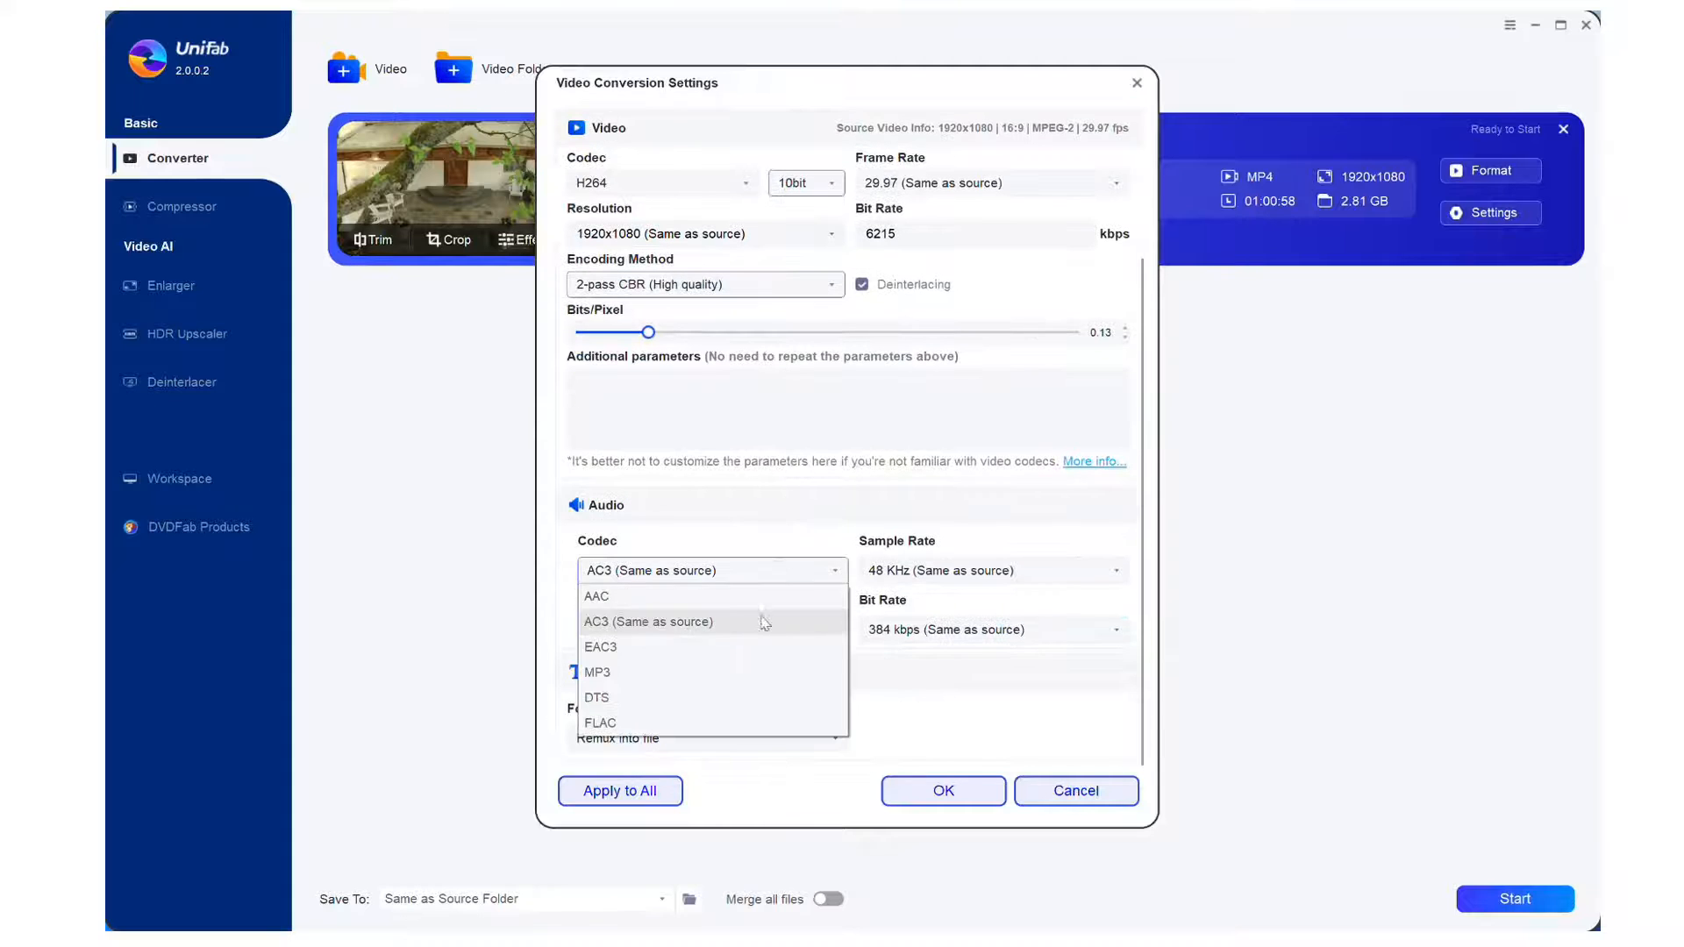
# Step: Apply the source-resolution 1920x1080 settings and start the MP4 conversion
pyautogui.click(942, 790)
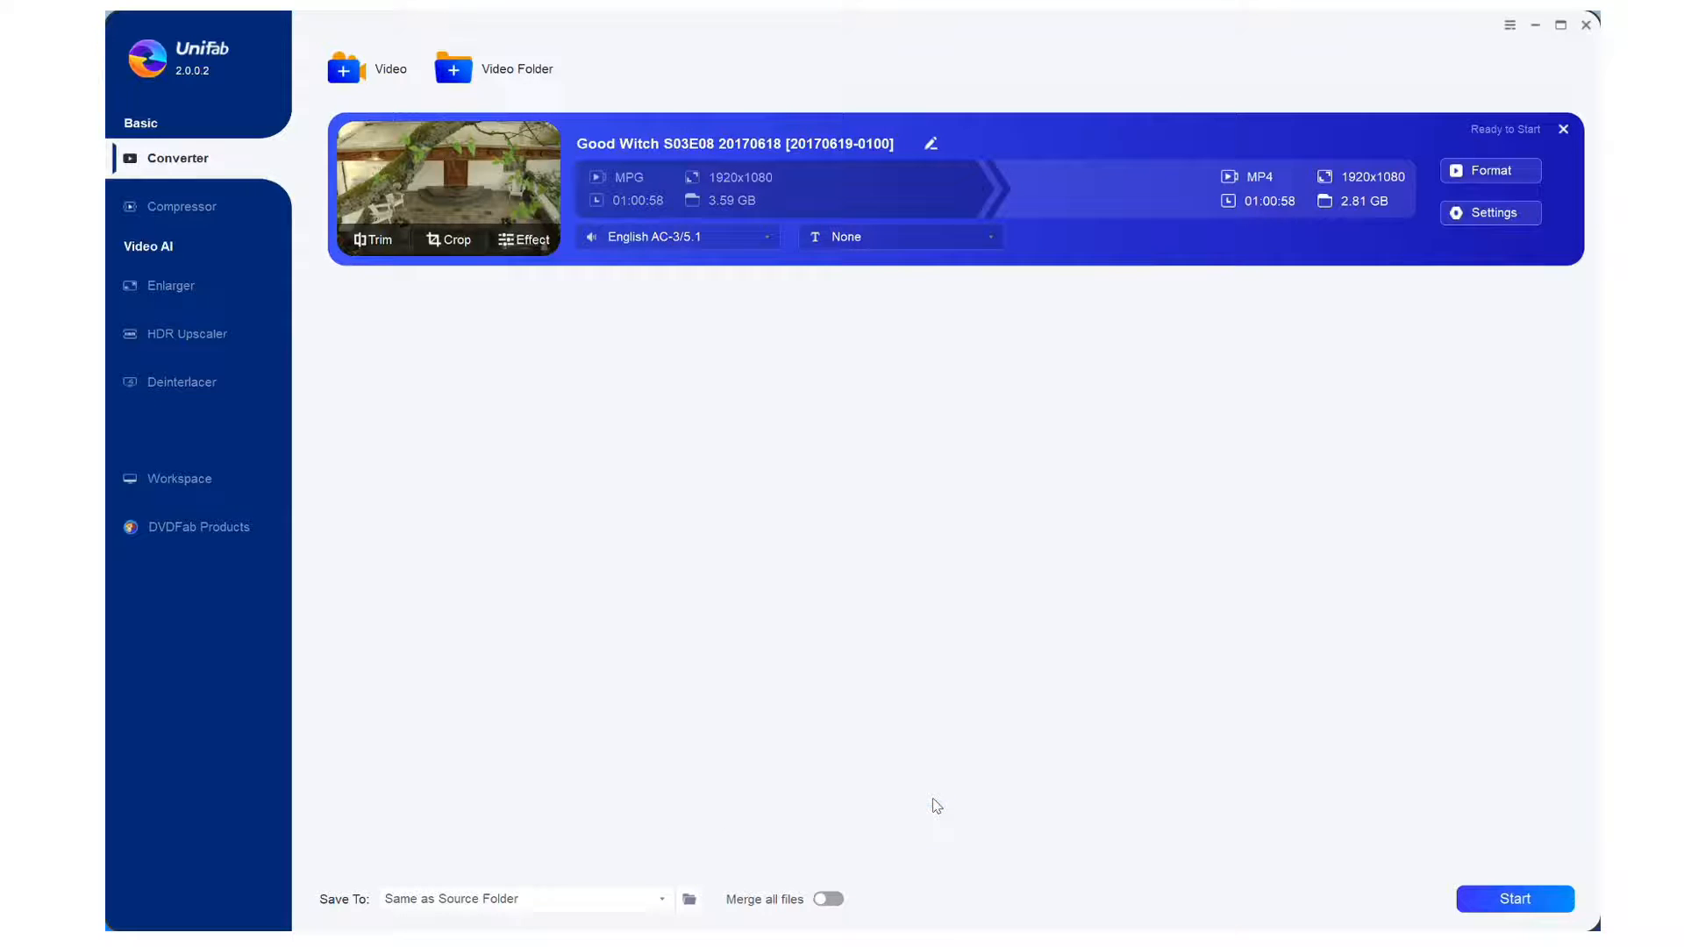
pyautogui.click(1515, 899)
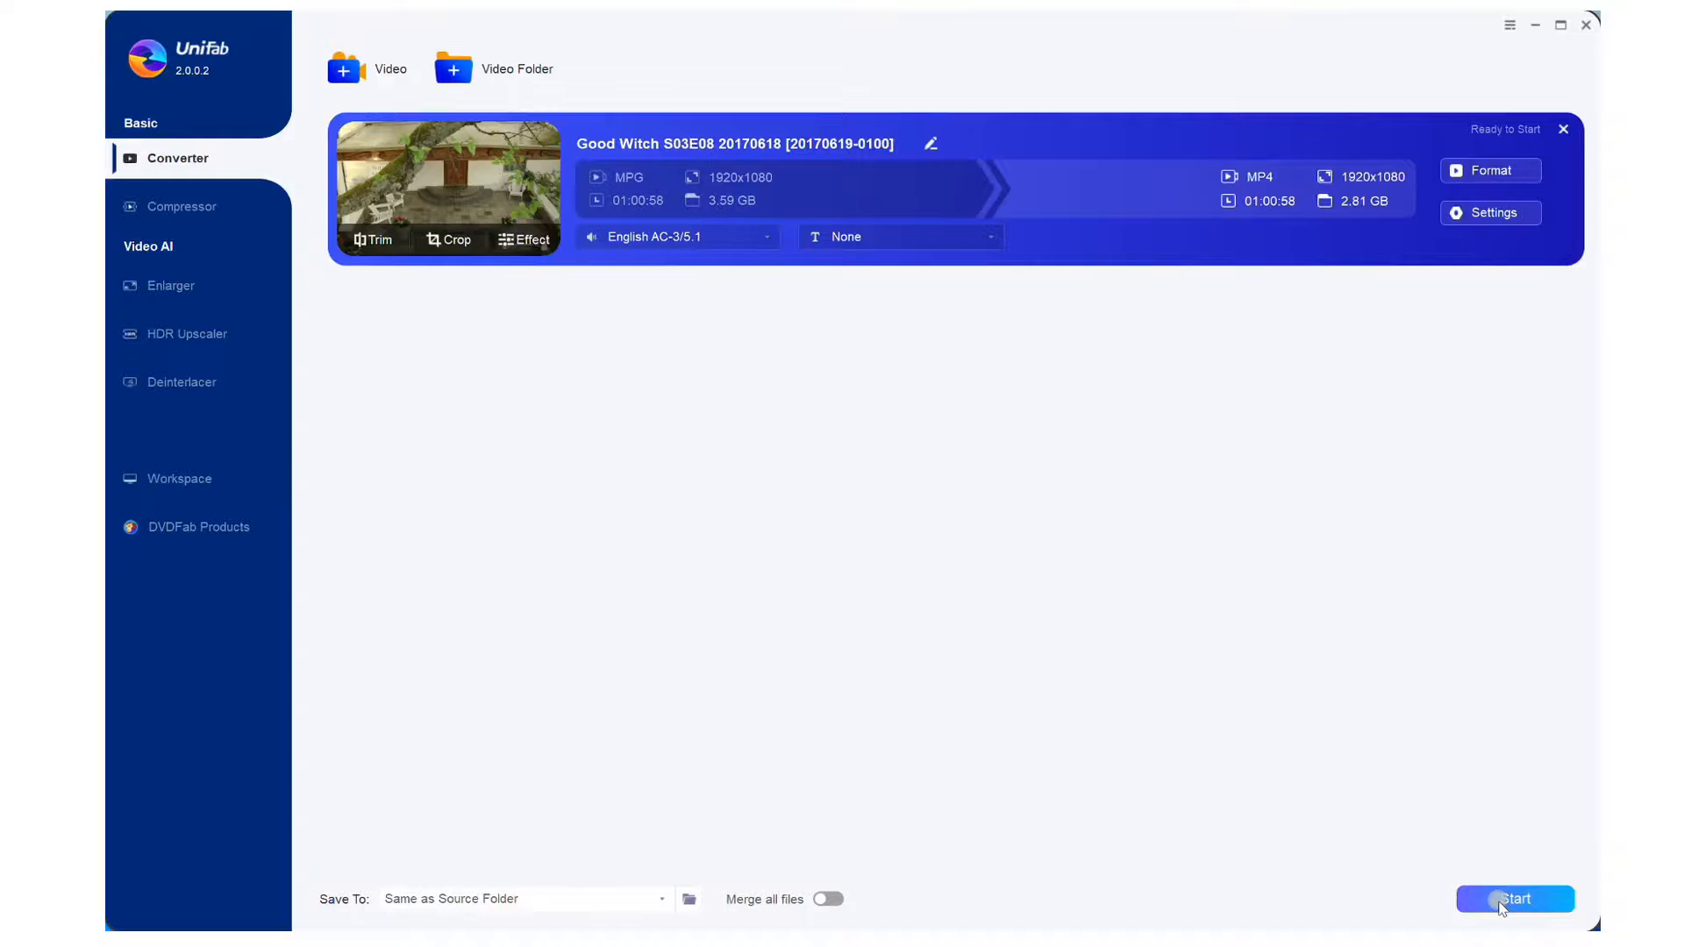